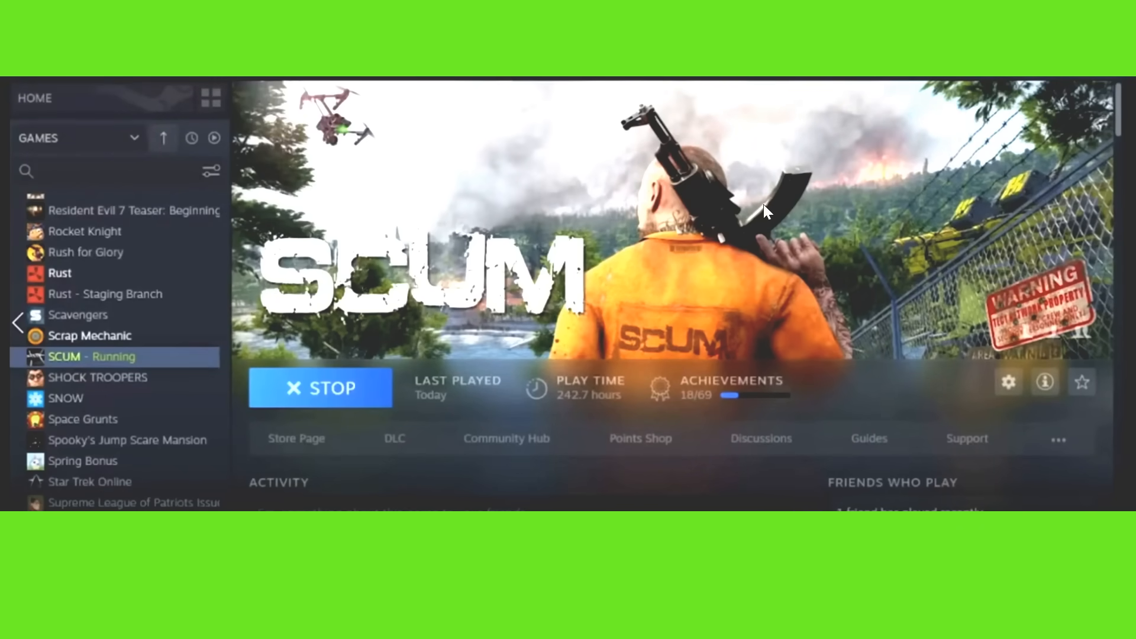
pyautogui.moveTo(938, 181)
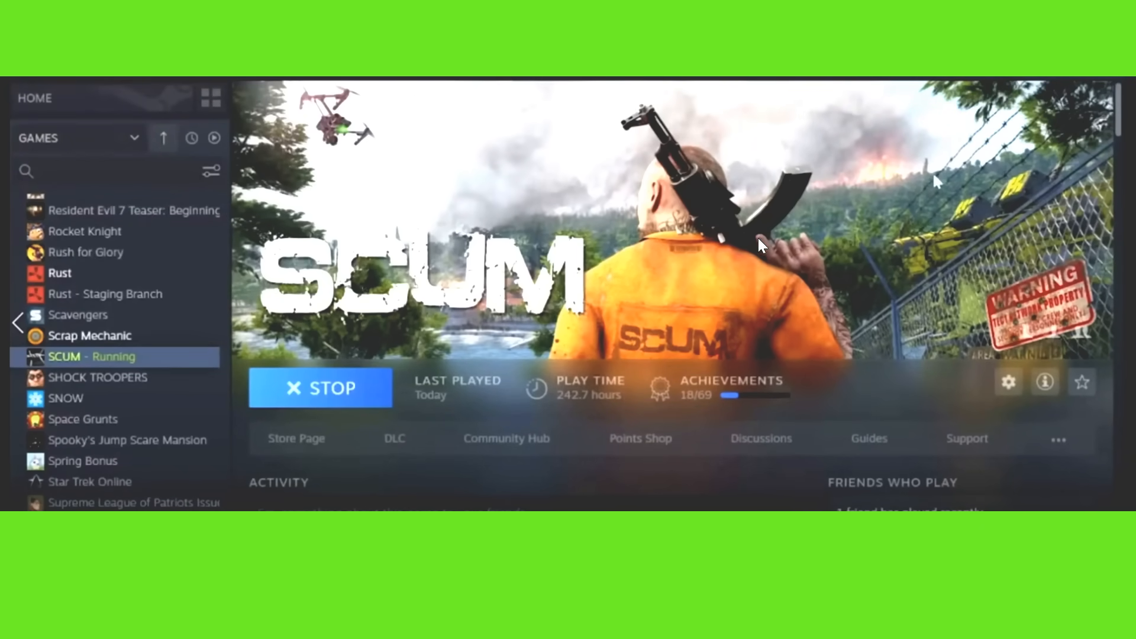
pyautogui.moveTo(761, 252)
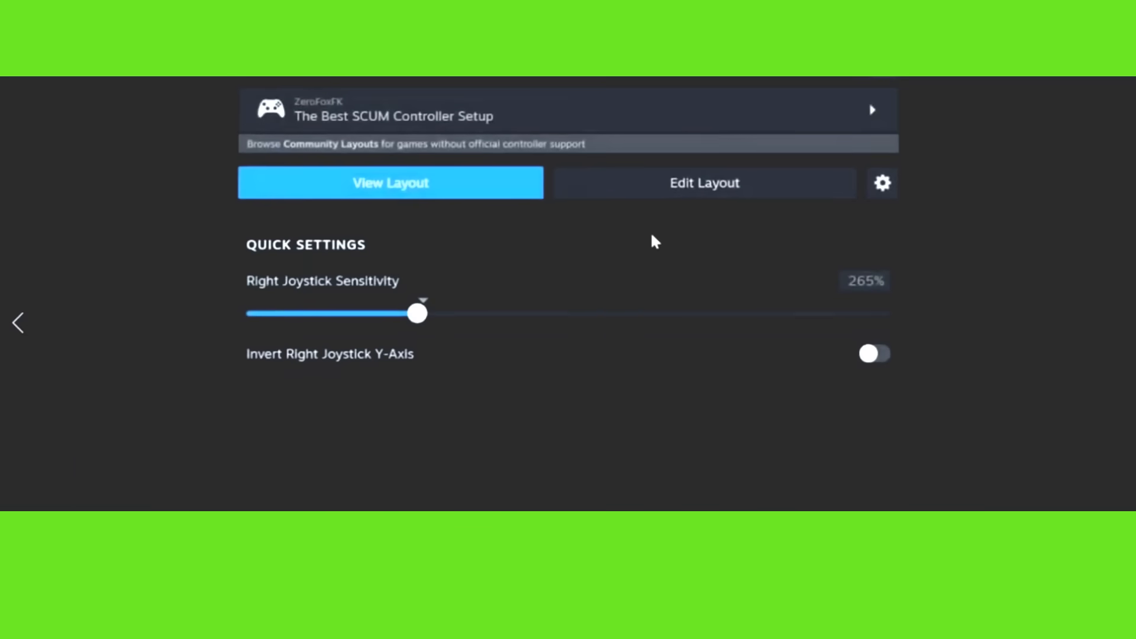
# View the SCUM community layout's trigger, joystick, D-pad and face-button mappings on the Xbox diagram
pyautogui.click(390, 183)
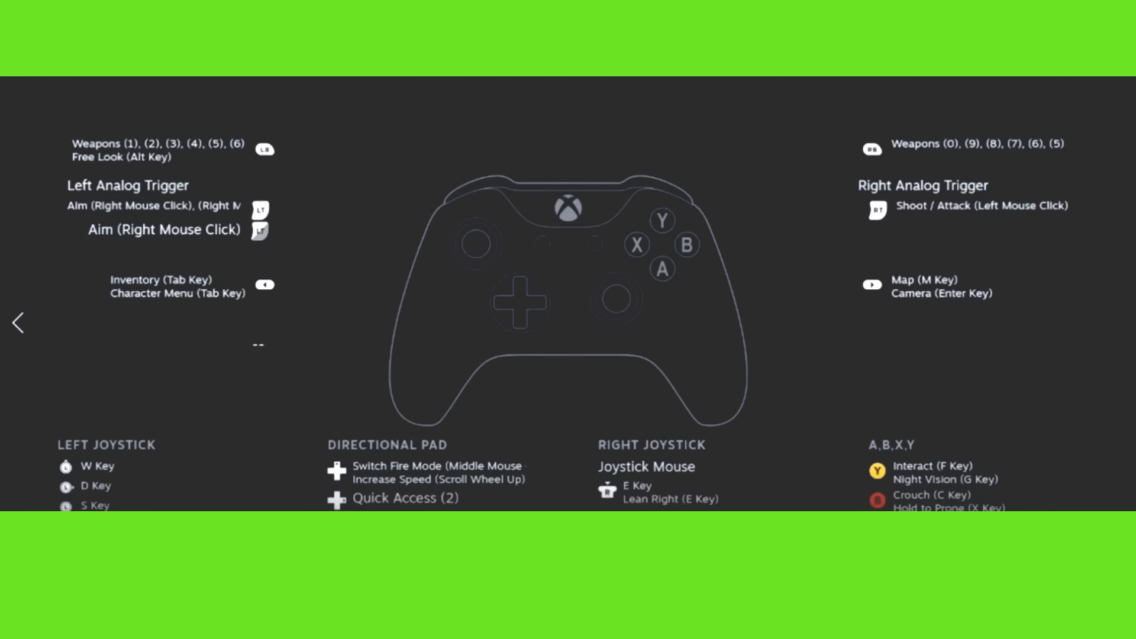
pyautogui.moveTo(436, 107)
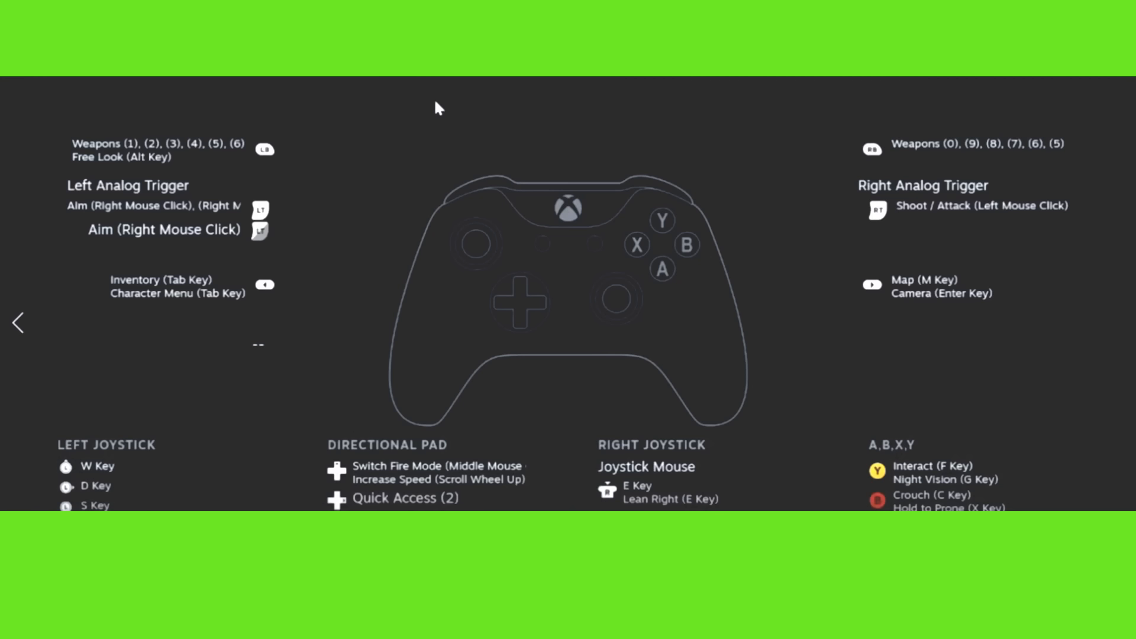
pyautogui.moveTo(178, 179)
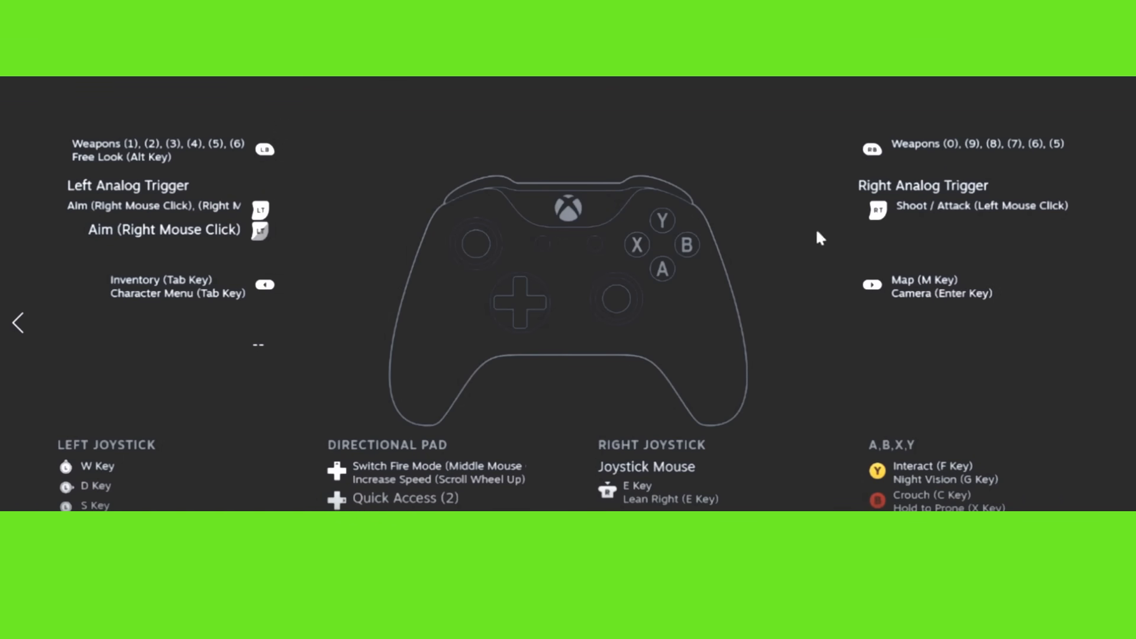
pyautogui.moveTo(387, 90)
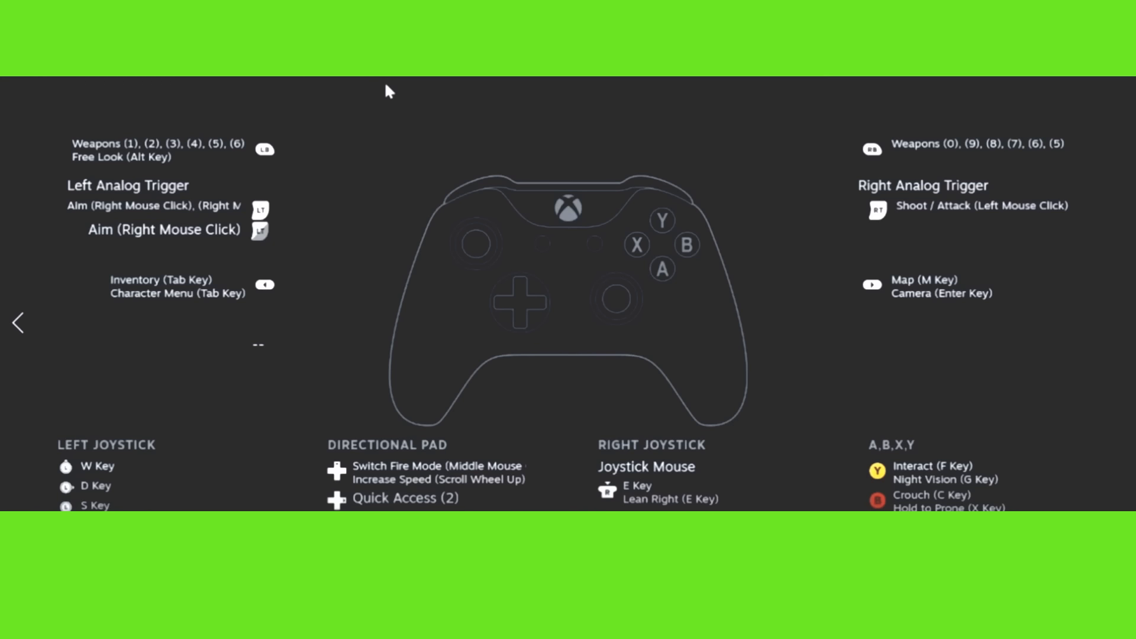
pyautogui.moveTo(365, 97)
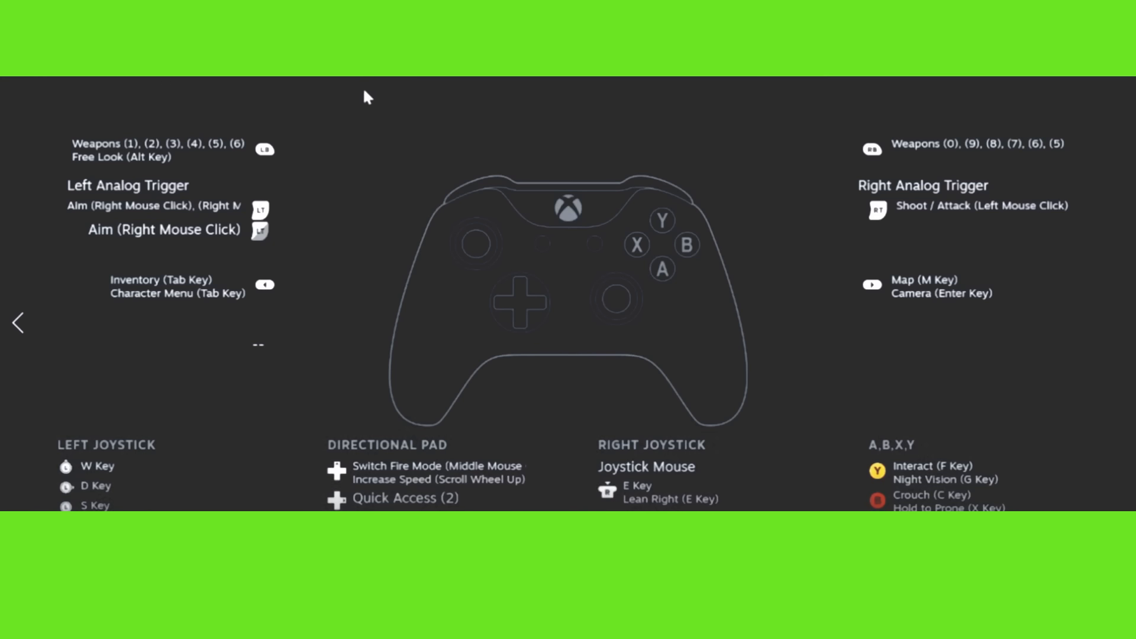